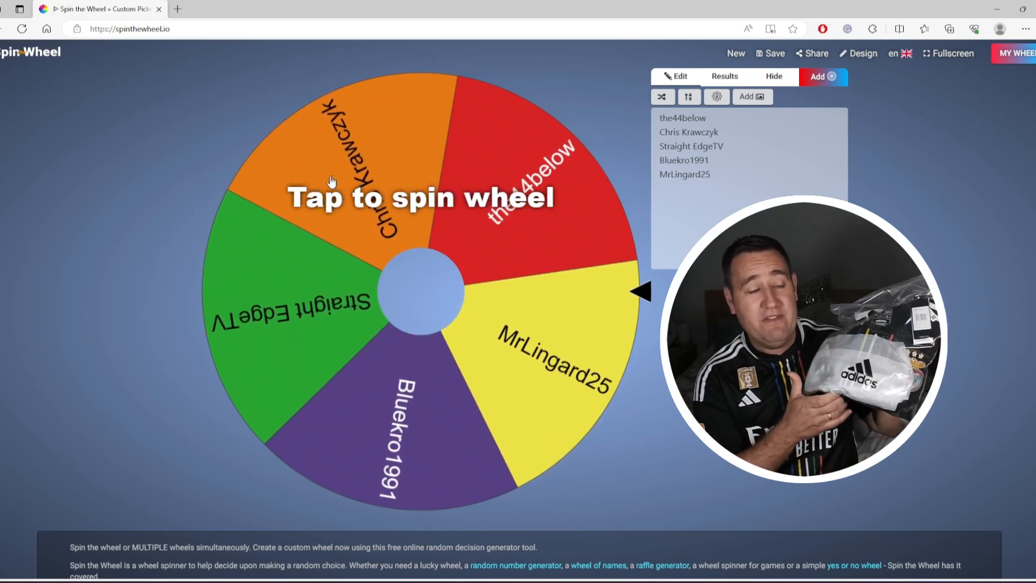
click(416, 291)
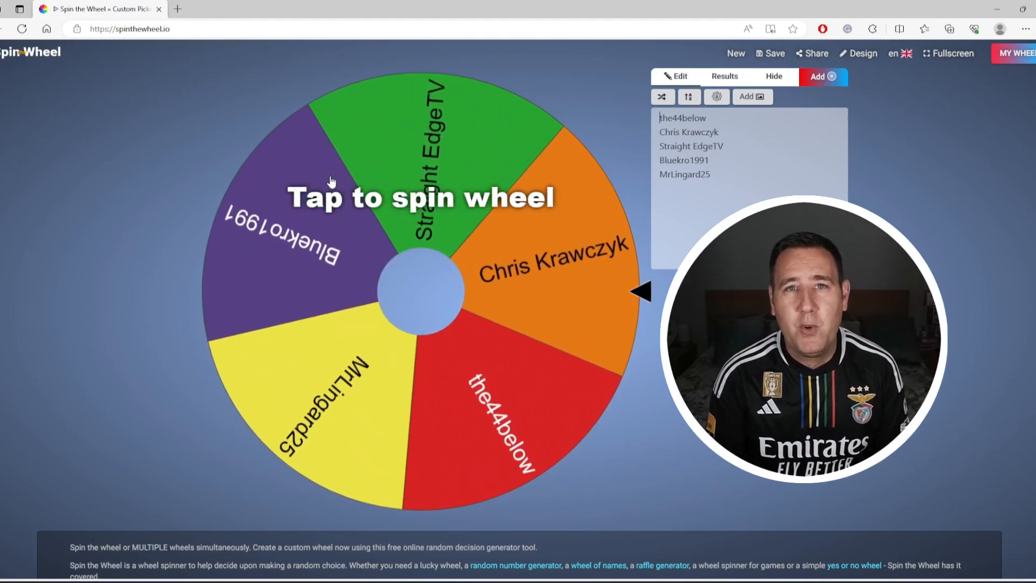
click(420, 291)
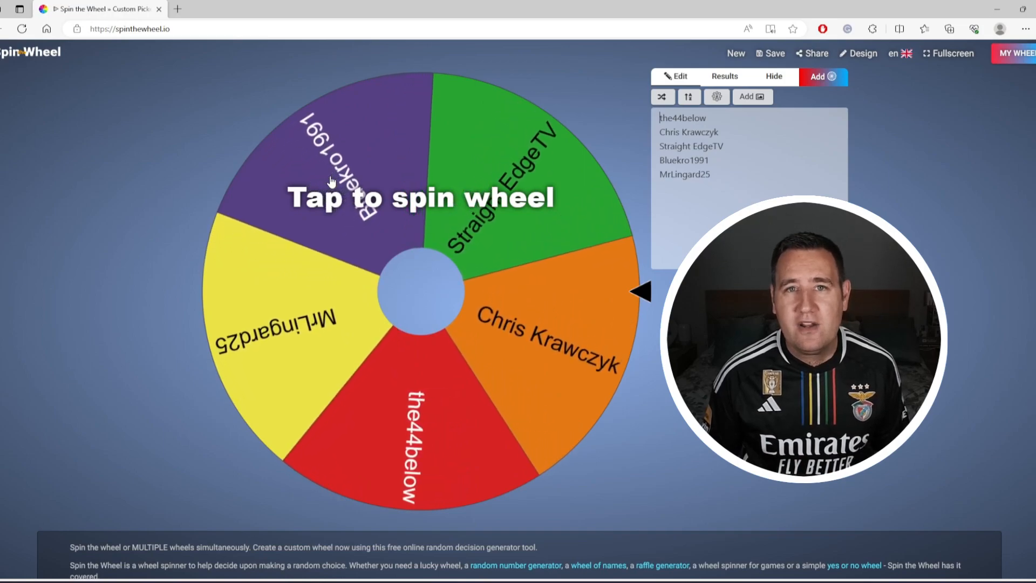
click(416, 291)
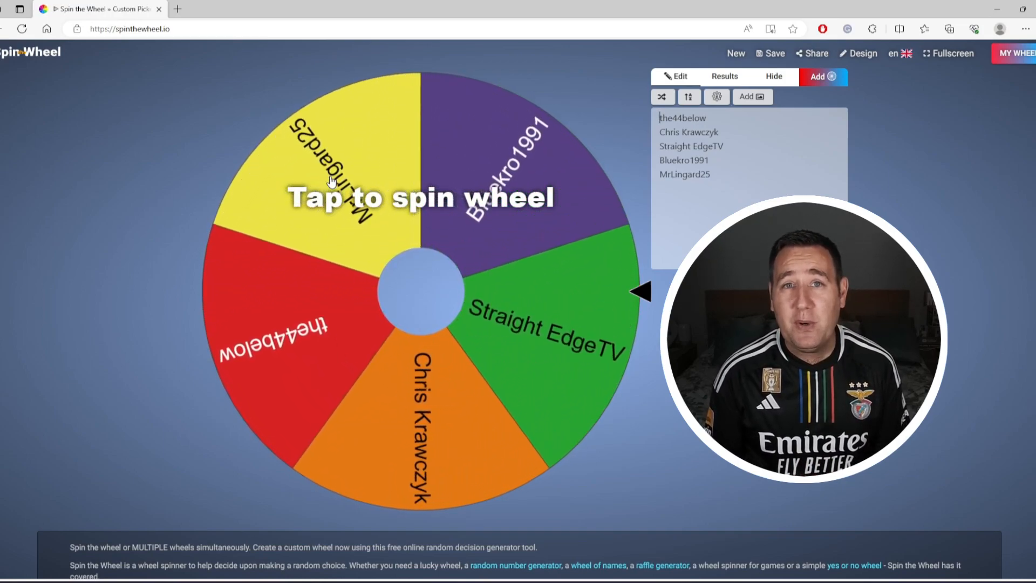
click(420, 291)
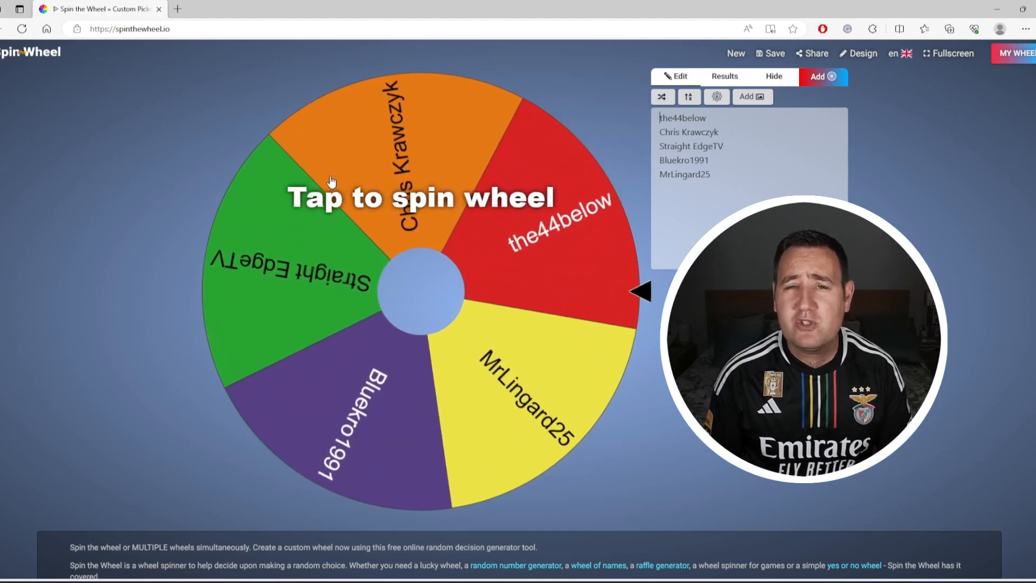
click(416, 290)
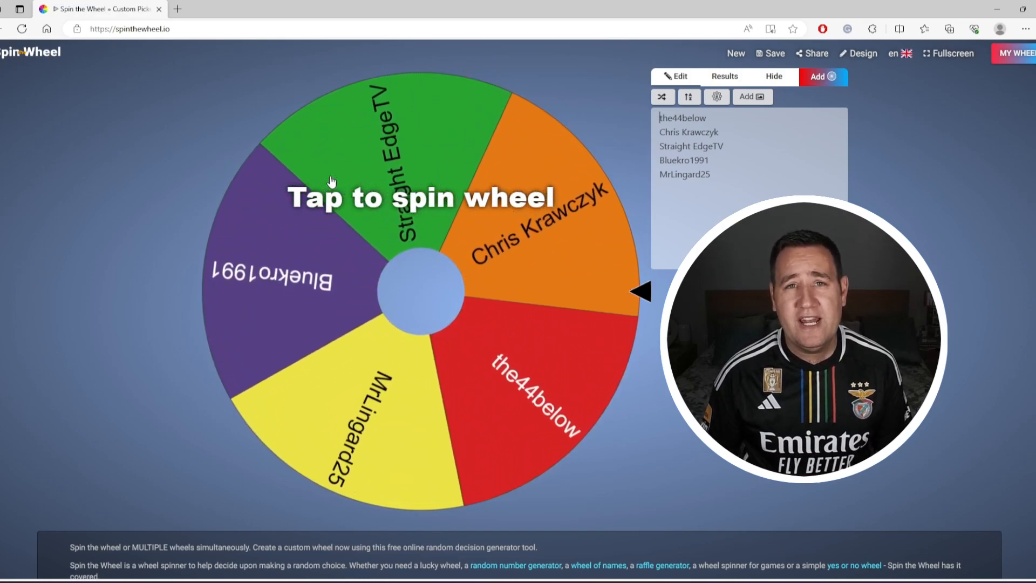
click(420, 290)
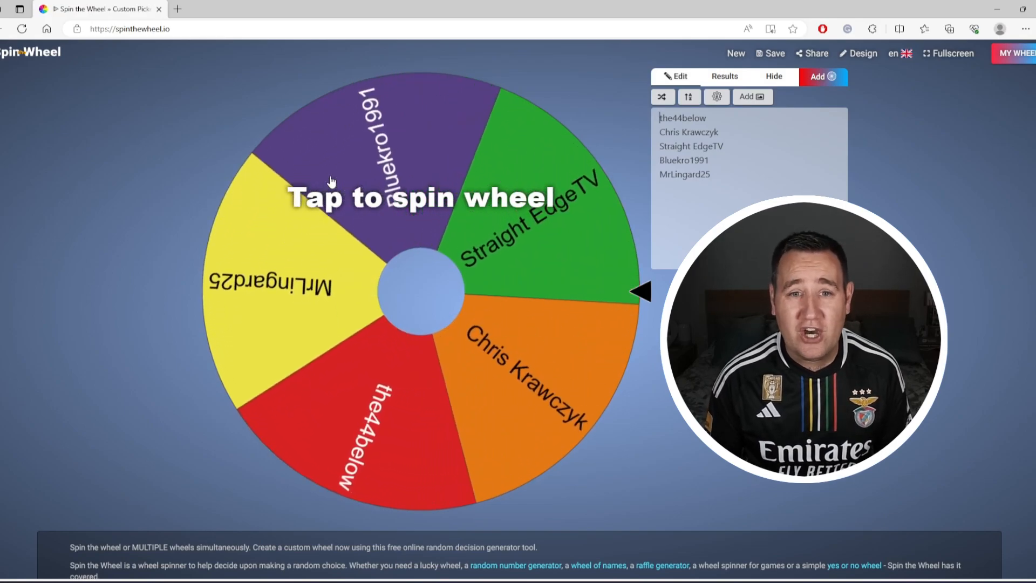
click(420, 291)
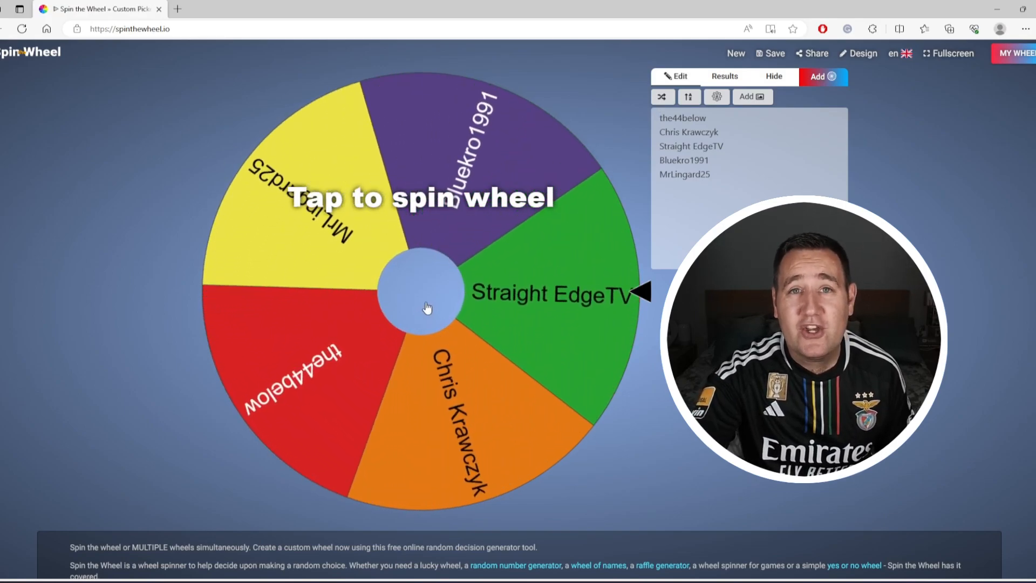
click(423, 306)
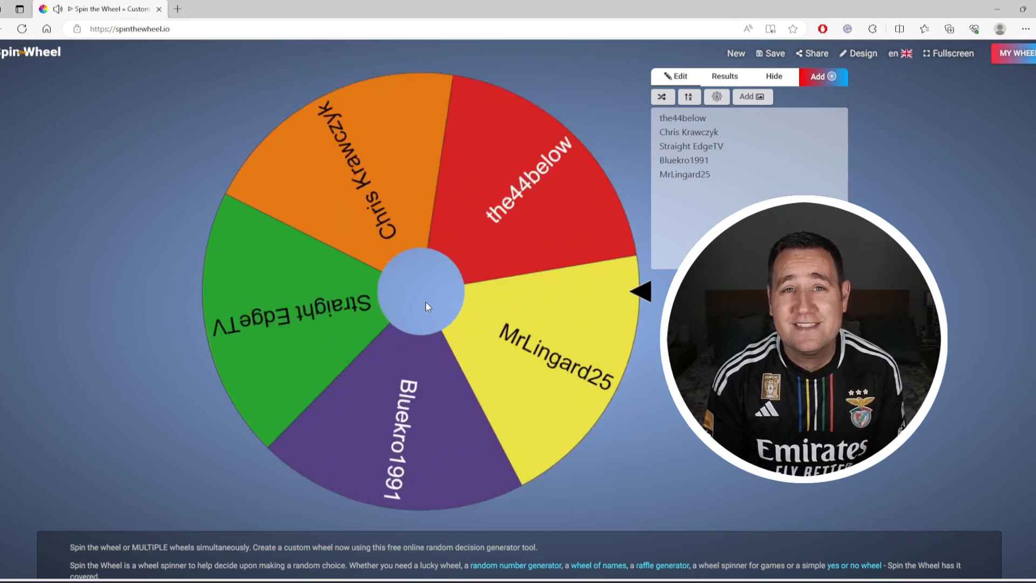